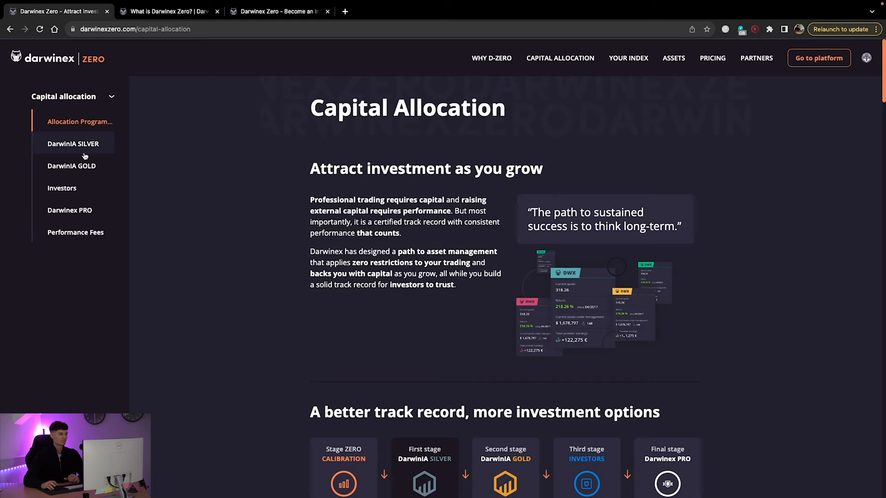
# Step: Jump to the DarwinIA SILVER stage and its 'Calculate your rating' box from the sidebar
pyautogui.click(73, 143)
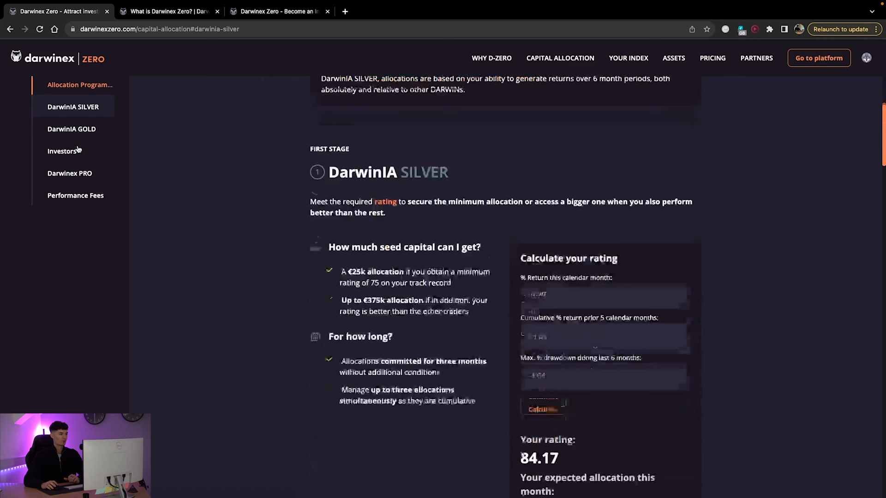
pyautogui.scroll(-3)
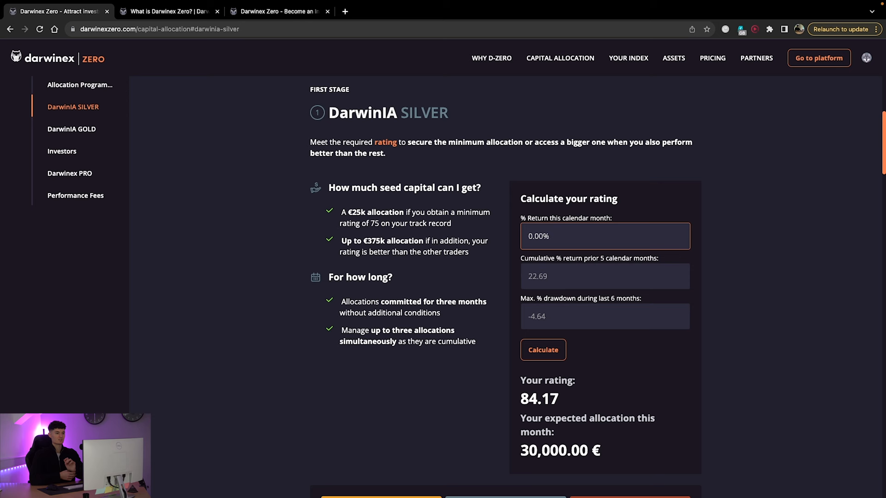
# Step: Enter 2.50 as the first return value in the SILVER rating calculator
pyautogui.write('2.50')
pyautogui.click(605, 276)
pyautogui.write('6')
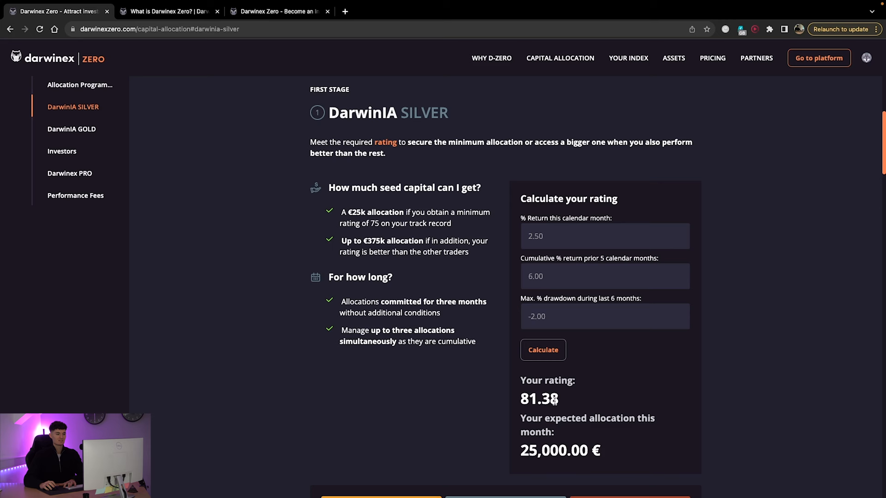
pyautogui.moveTo(554, 241)
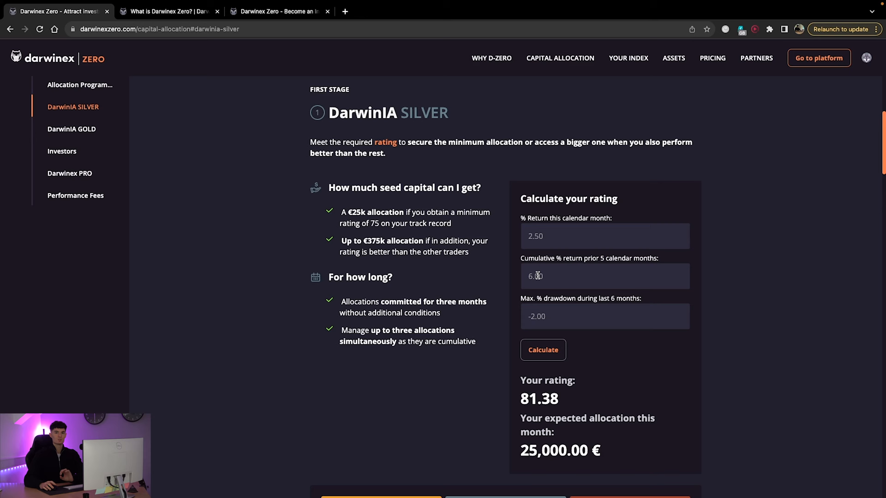
pyautogui.scroll(-3)
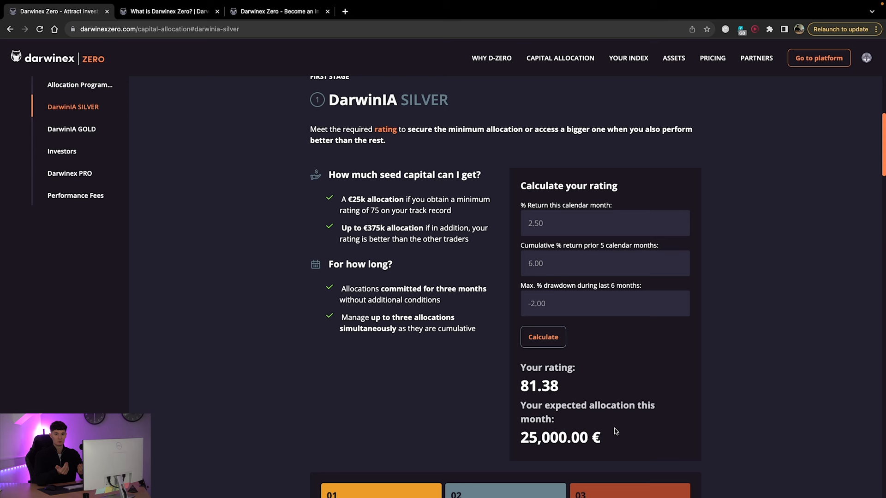
pyautogui.moveTo(554, 356)
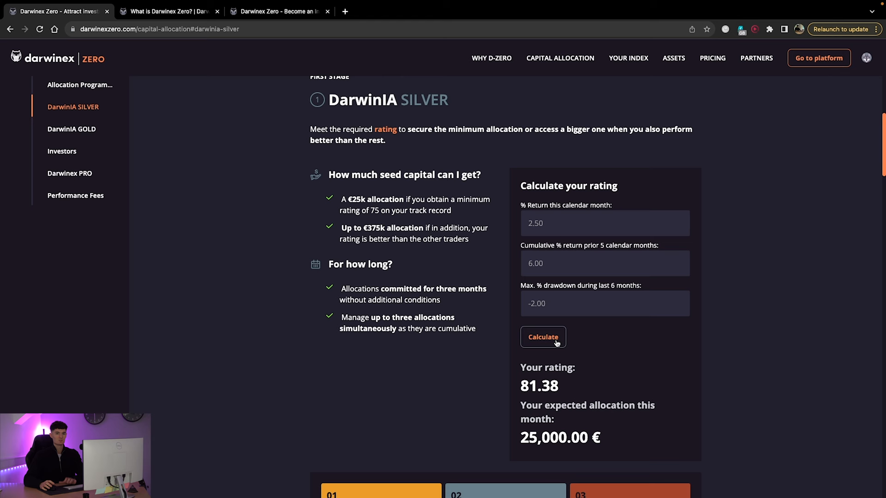
pyautogui.scroll(-3)
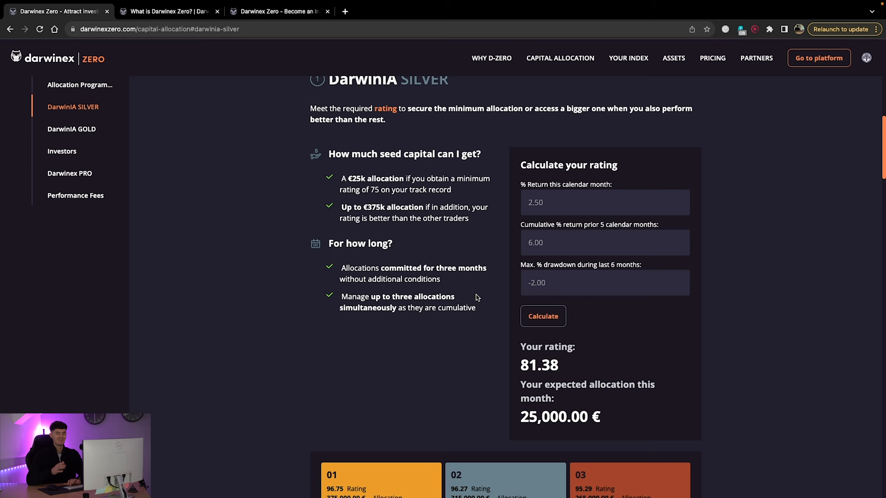
# Step: Scroll down past the recalculated 80.16 rating toward the DarwinIA SILVER leaderboard
pyautogui.scroll(-3)
pyautogui.write('-4')
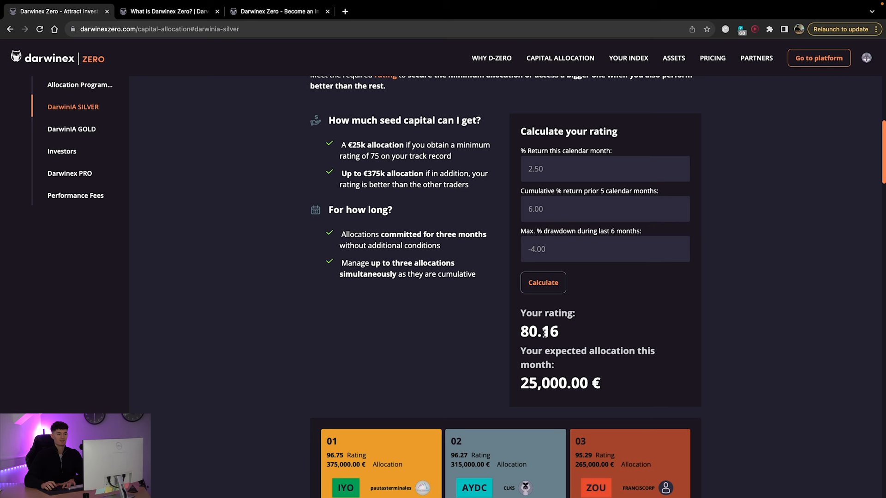
pyautogui.moveTo(554, 254)
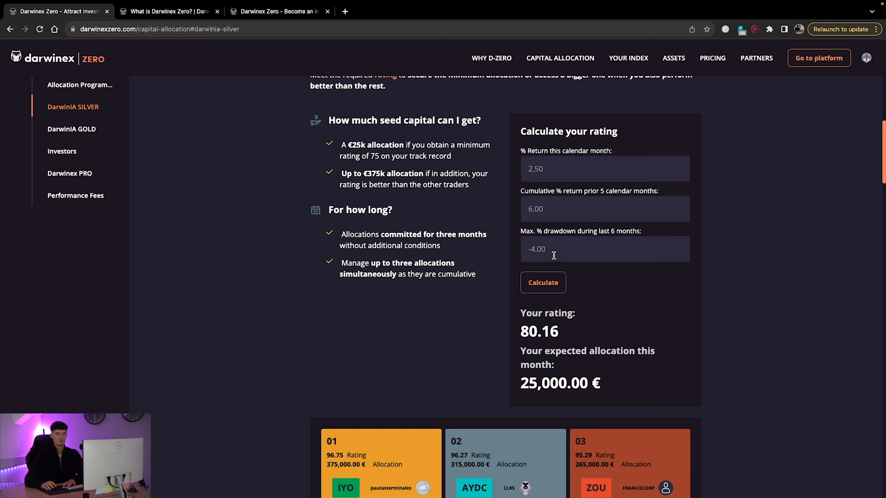
pyautogui.scroll(-3)
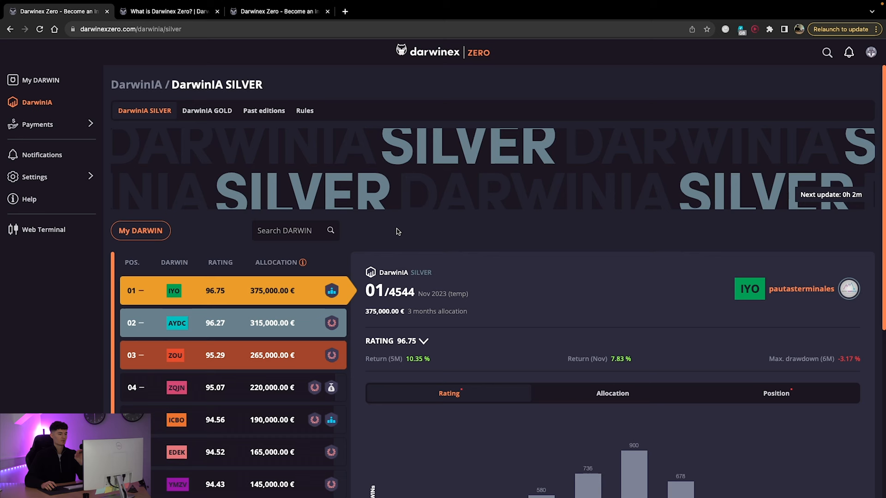
# Step: Scroll through the SILVER leaderboard past 20th place to allocations of €70,000 and IYO's rating chart
pyautogui.scroll(-3)
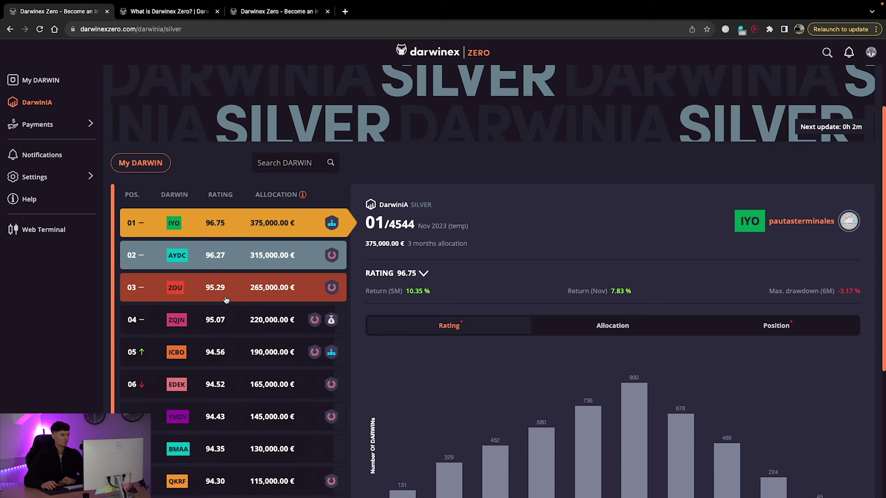
pyautogui.scroll(-3)
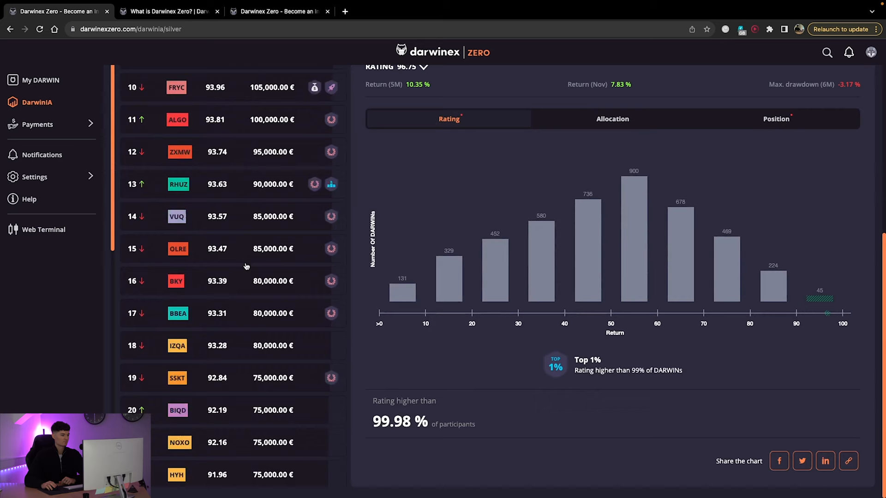
pyautogui.scroll(3)
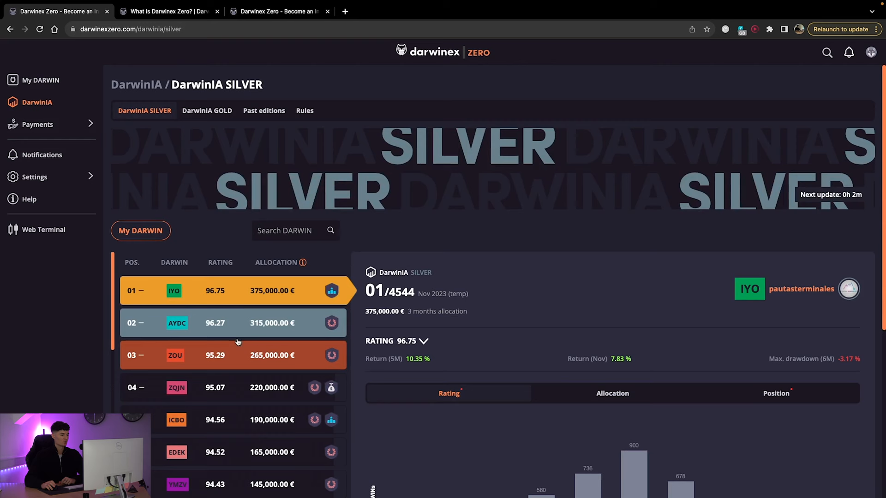
pyautogui.scroll(-3)
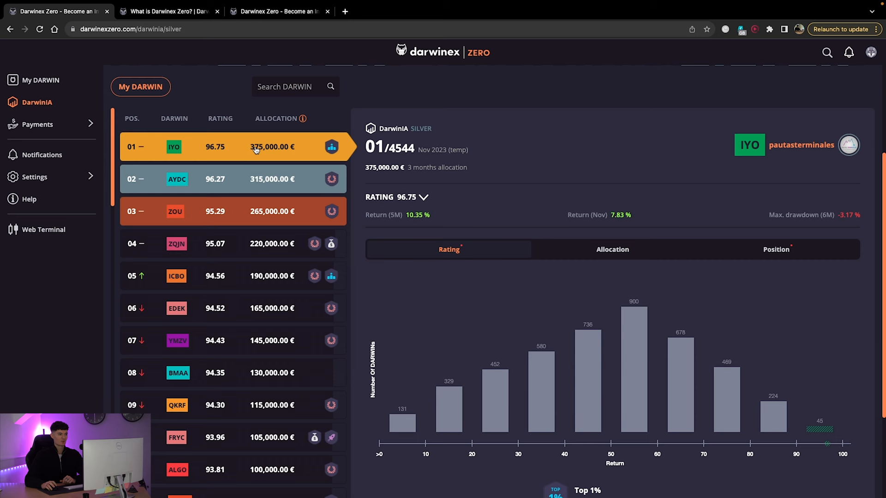
pyautogui.scroll(-3)
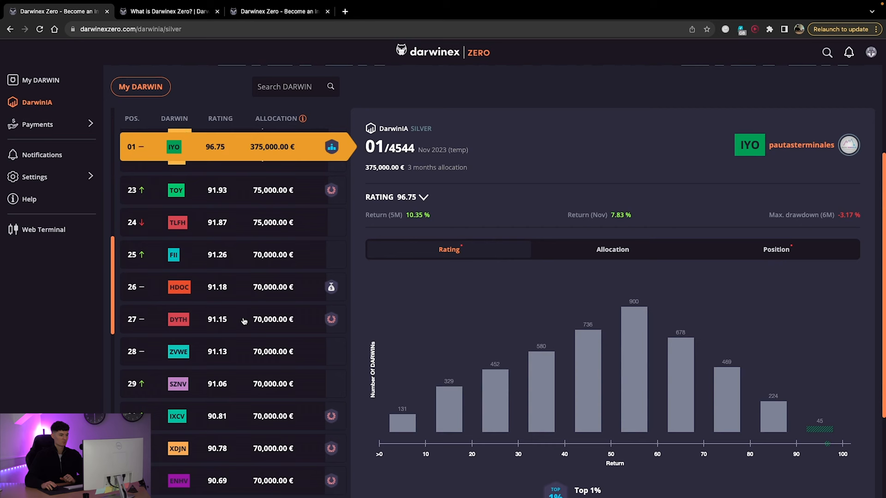
pyautogui.scroll(-3)
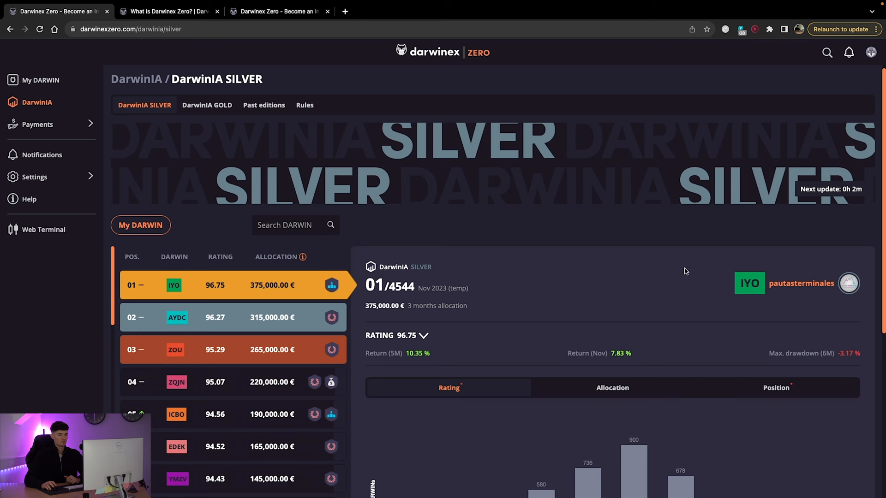
# Step: View top-ranked IYO's performance page and its monthly returns and risk statistics
pyautogui.click(173, 285)
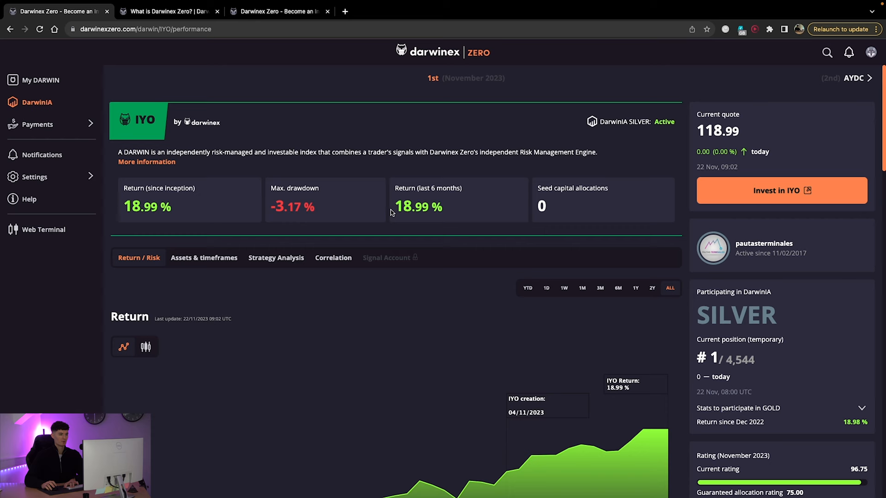
pyautogui.scroll(-3)
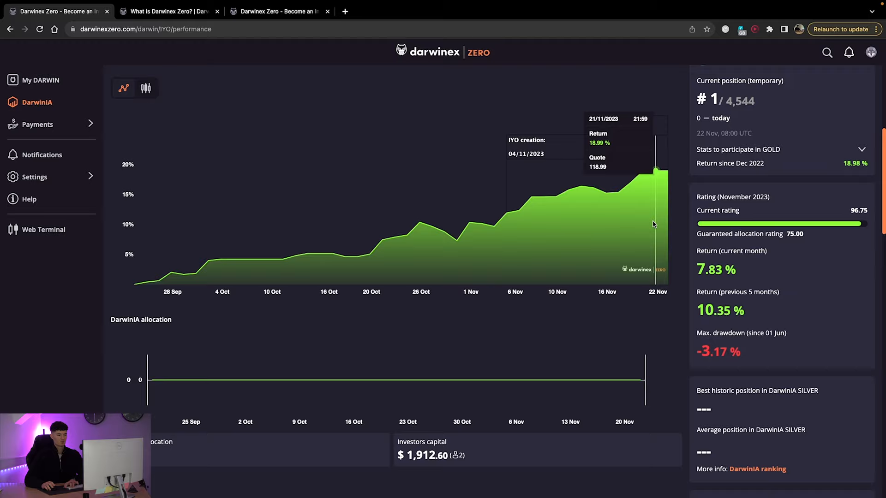
pyautogui.scroll(-3)
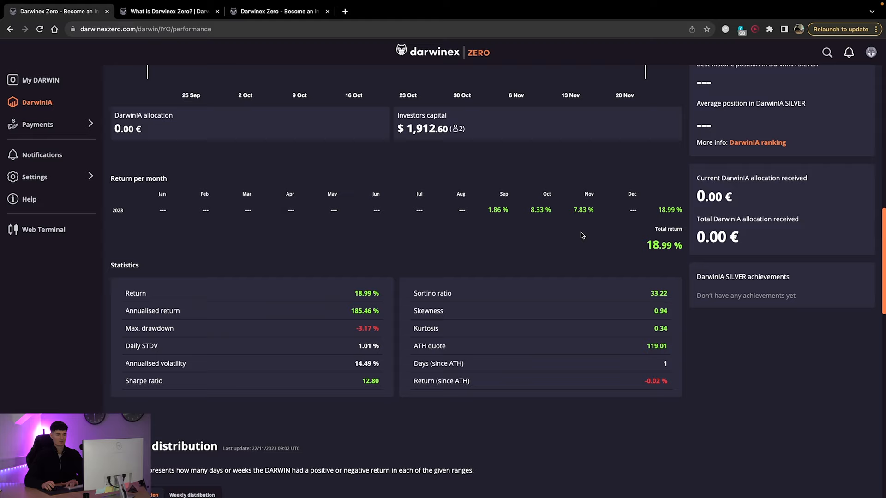
pyautogui.scroll(-3)
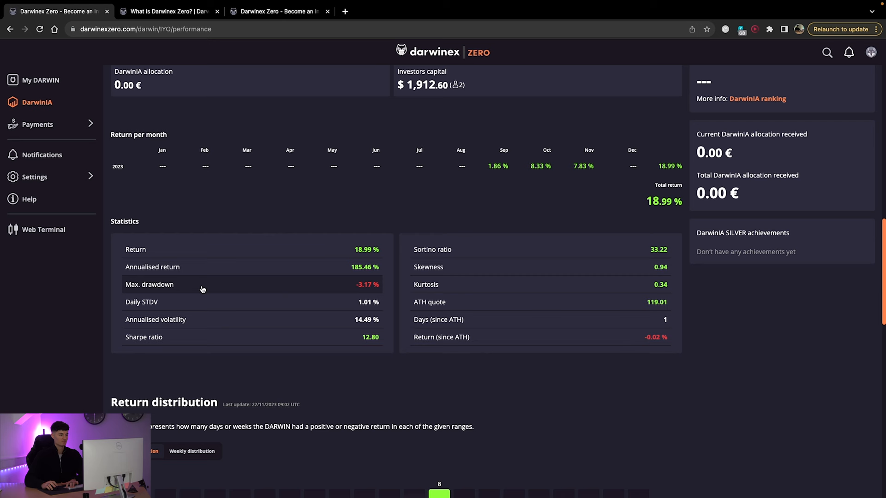
pyautogui.moveTo(358, 289)
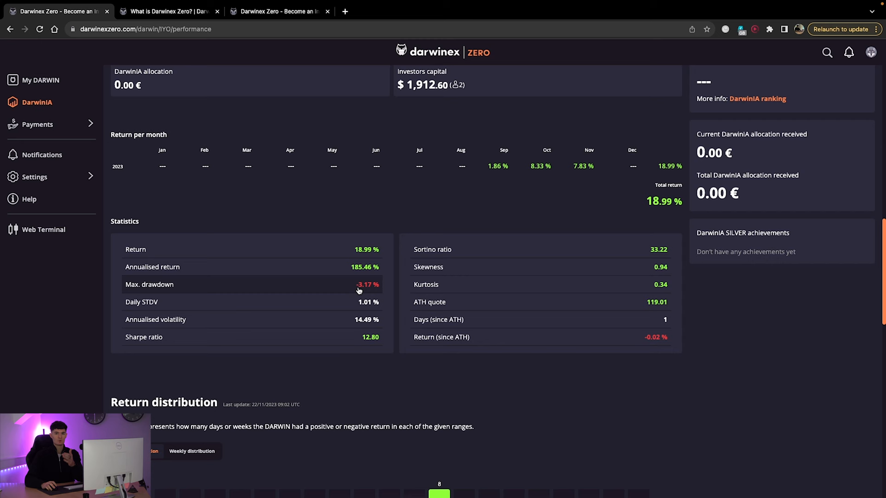
# Step: Continue down to IYO's daily return distribution chart and the GOLD leaderboard
pyautogui.scroll(-3)
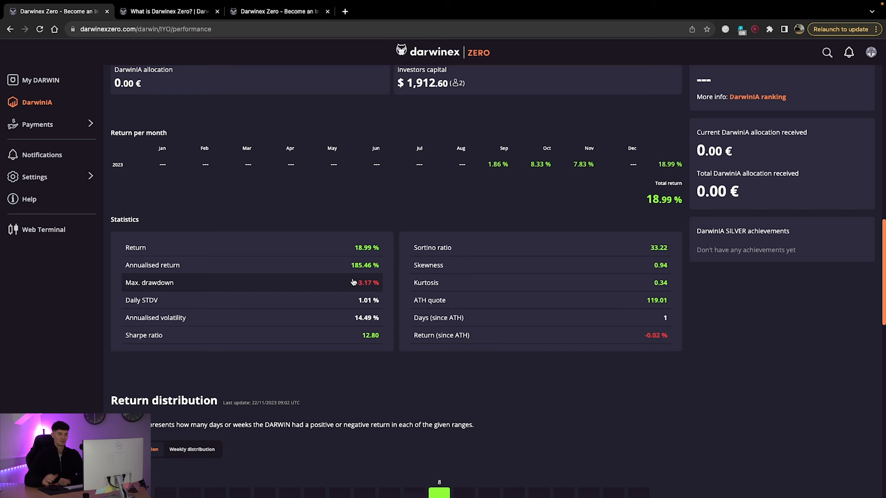
pyautogui.scroll(-3)
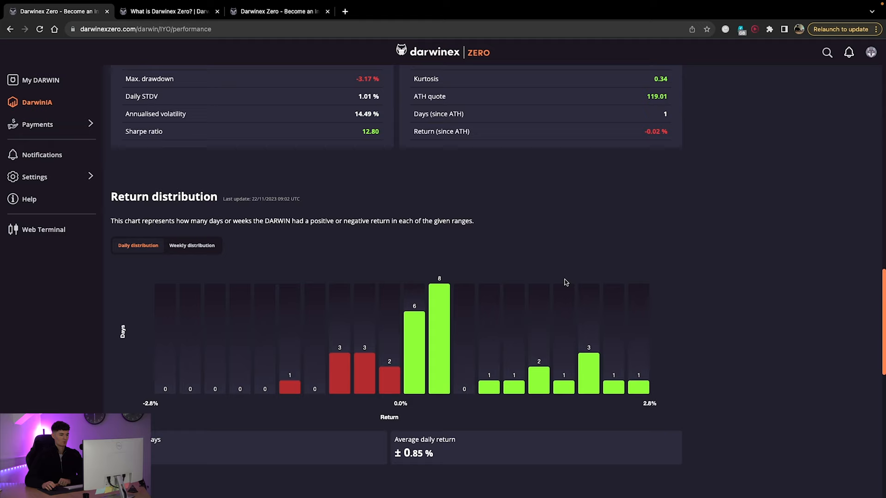
pyautogui.scroll(-3)
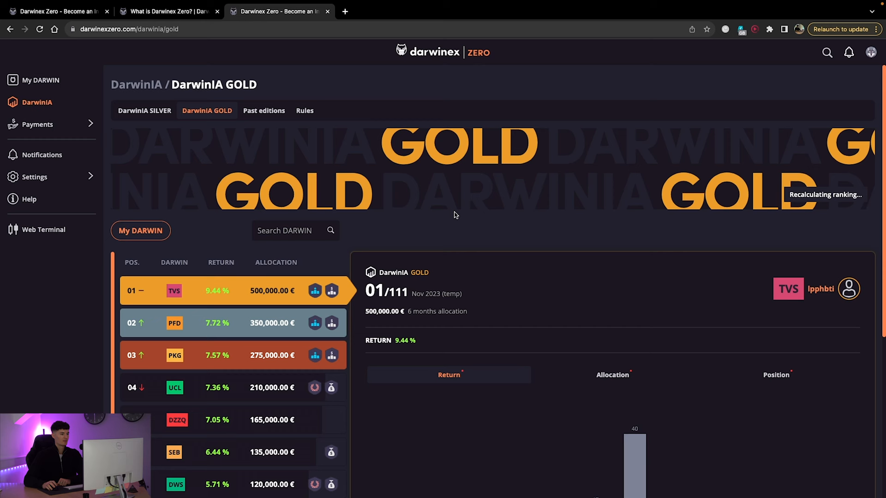
# Step: View the performance page of TVS, ranked 01 on the DarwinIA GOLD leaderboard
pyautogui.scroll(-3)
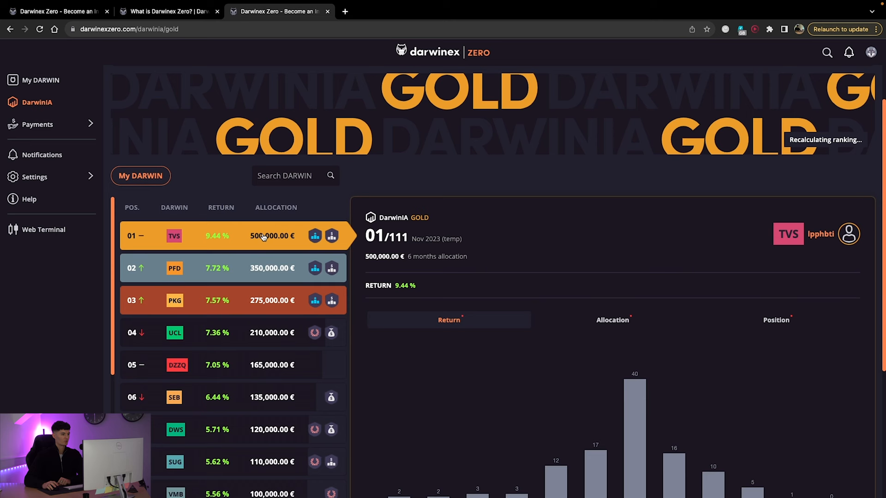
pyautogui.scroll(-3)
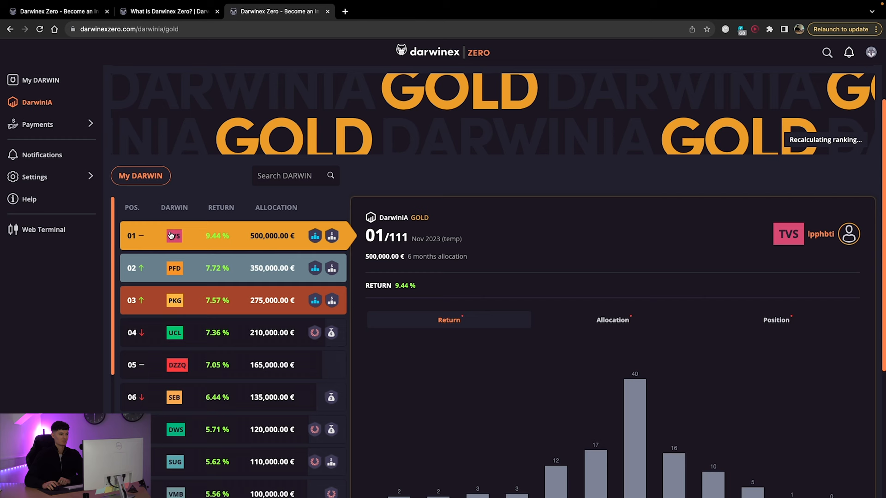
pyautogui.click(173, 236)
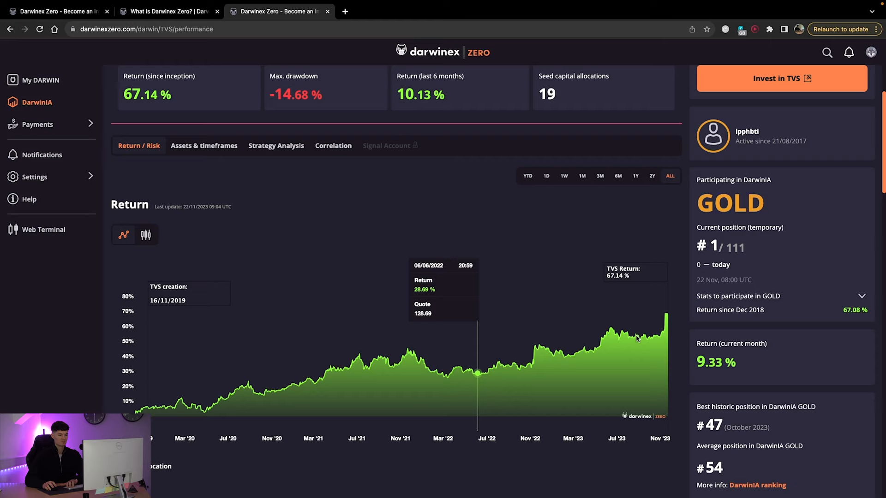
# Step: Scroll TVS's return curve and DarwinIA allocation history showing €305,000 current allocation
pyautogui.scroll(-3)
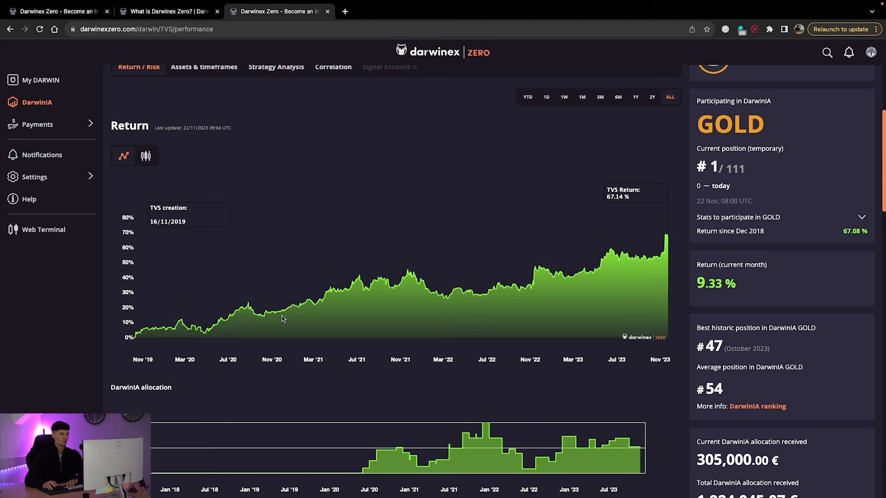
pyautogui.moveTo(181, 320)
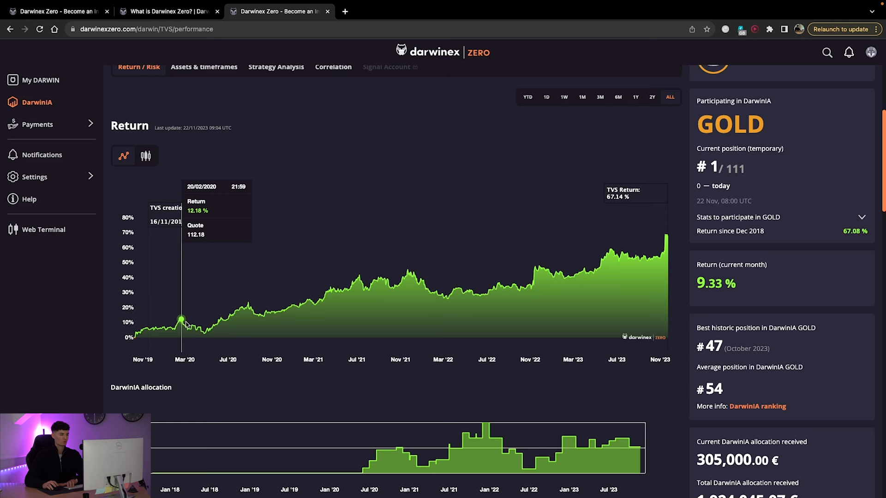
pyautogui.moveTo(195, 331)
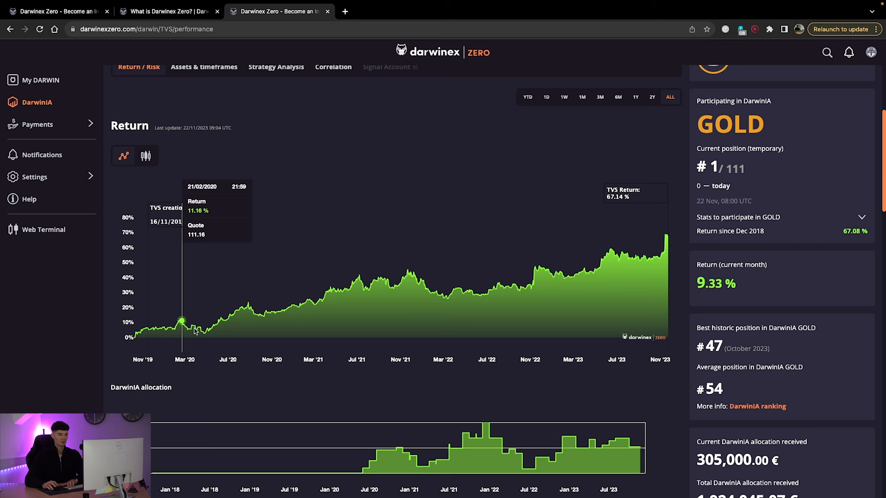
pyautogui.moveTo(421, 291)
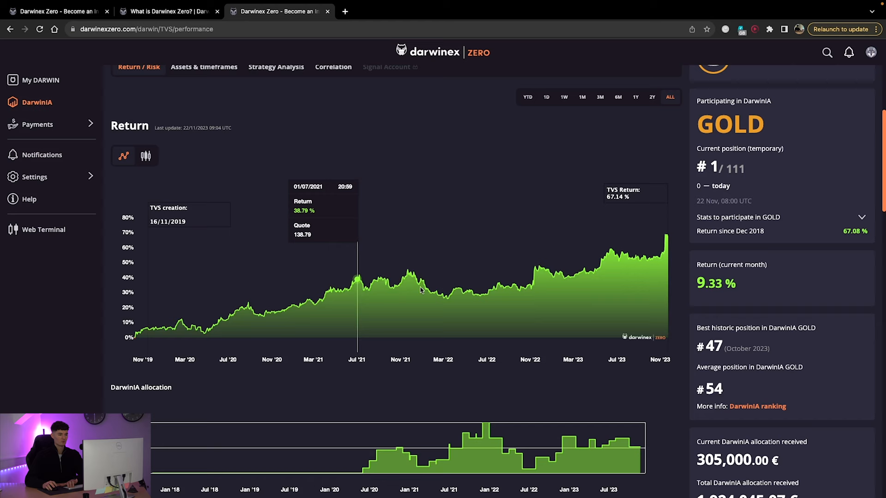
pyautogui.scroll(-3)
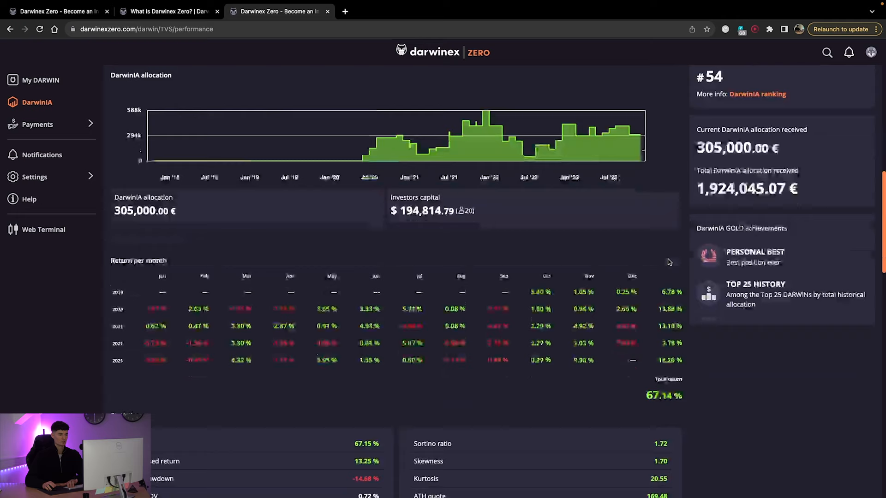
# Step: Highlight TVS's investors capital figure, then switch to the 'What is Zero?' help article
pyautogui.scroll(-3)
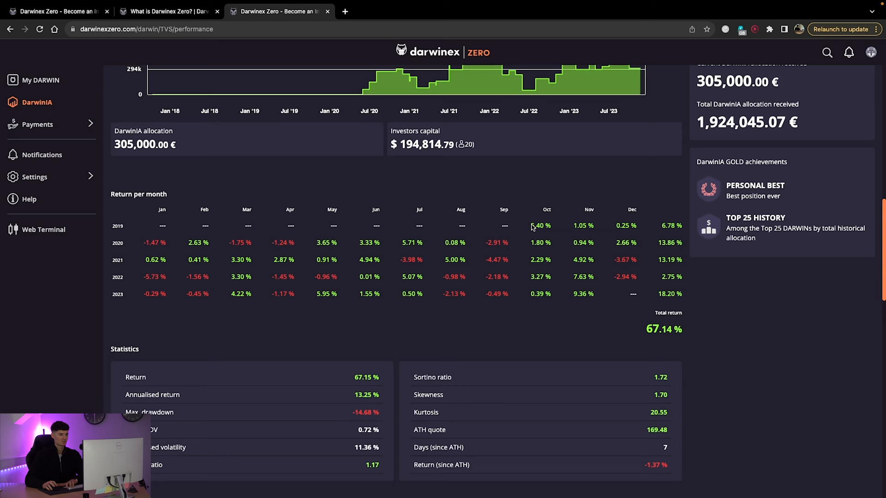
pyautogui.moveTo(310, 253)
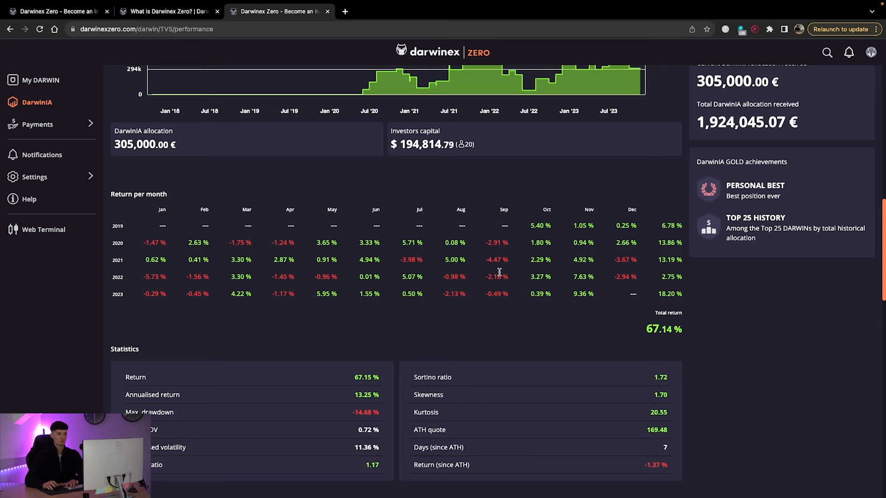
pyautogui.moveTo(143, 242)
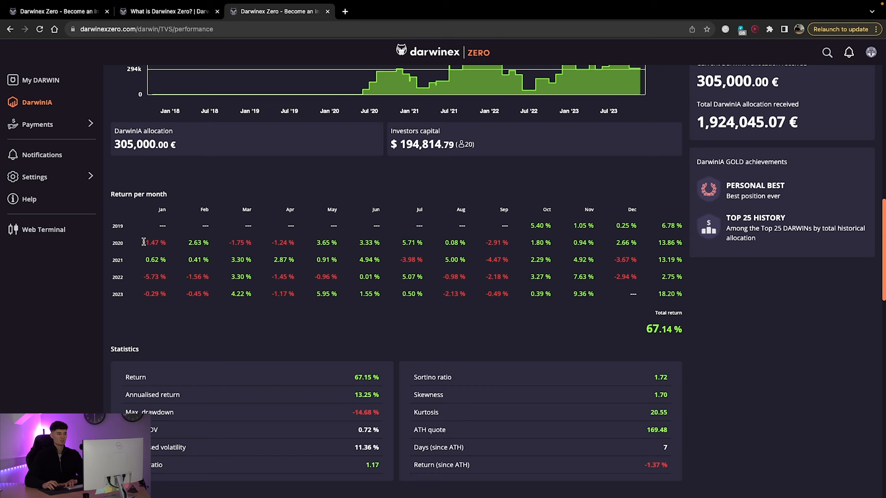
pyautogui.moveTo(572, 258)
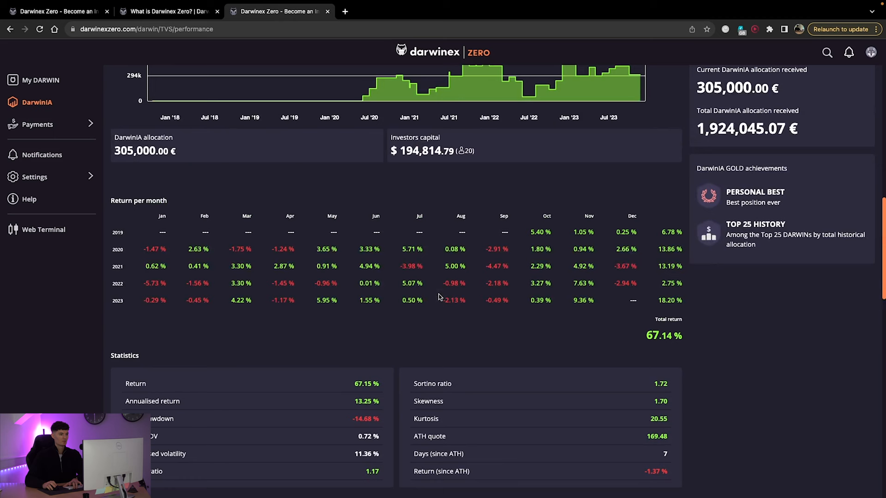
pyautogui.doubleClick(415, 152)
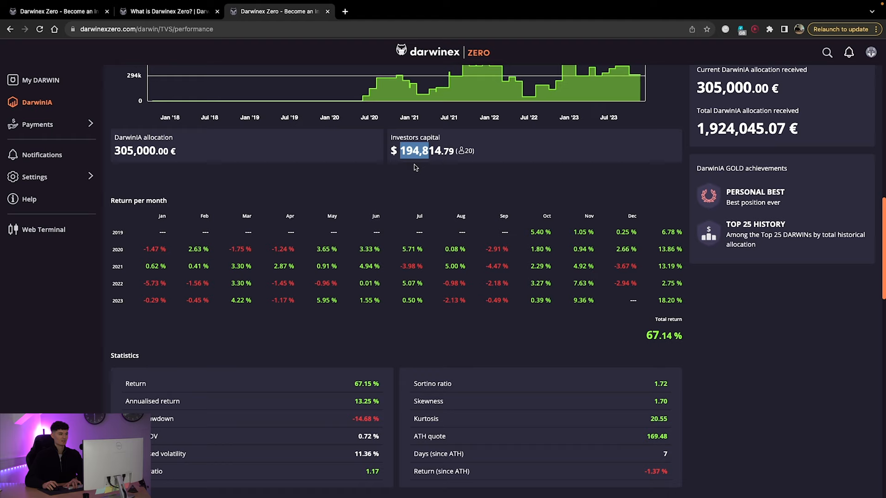
pyautogui.click(167, 11)
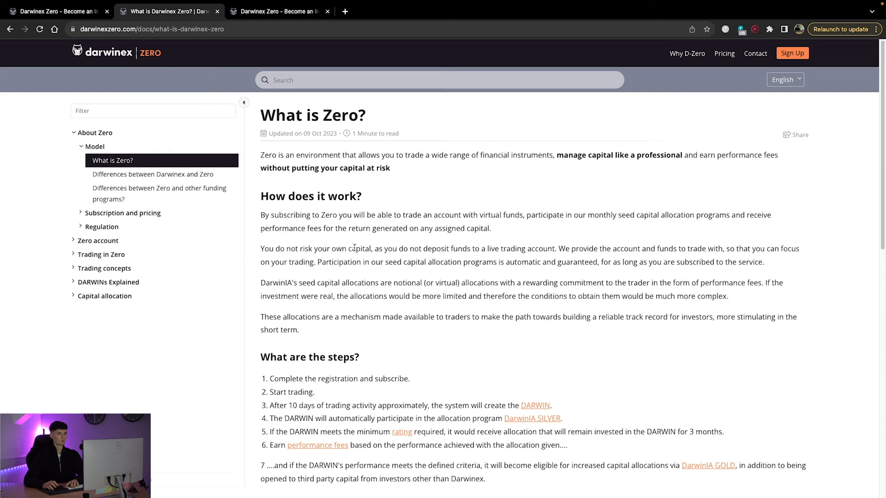
pyautogui.moveTo(229, 34)
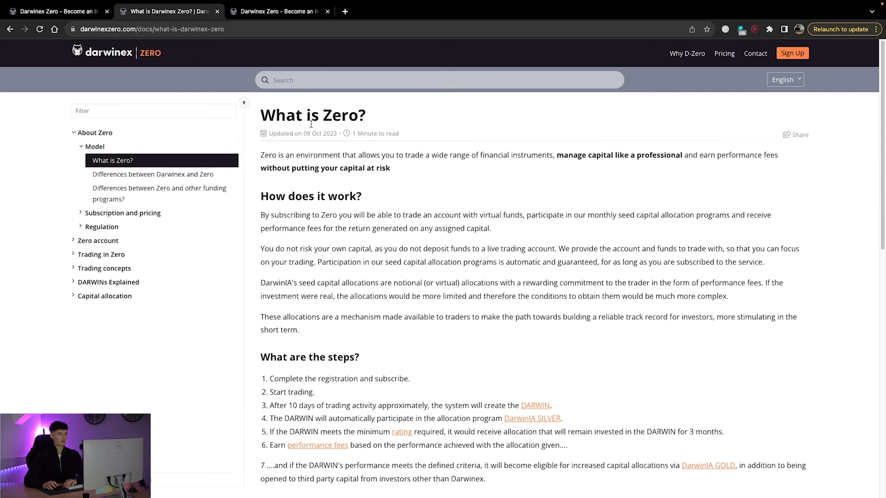
# Step: Read 'Differences between Zero and other funding programs?' under About Zero > Model
pyautogui.scroll(-3)
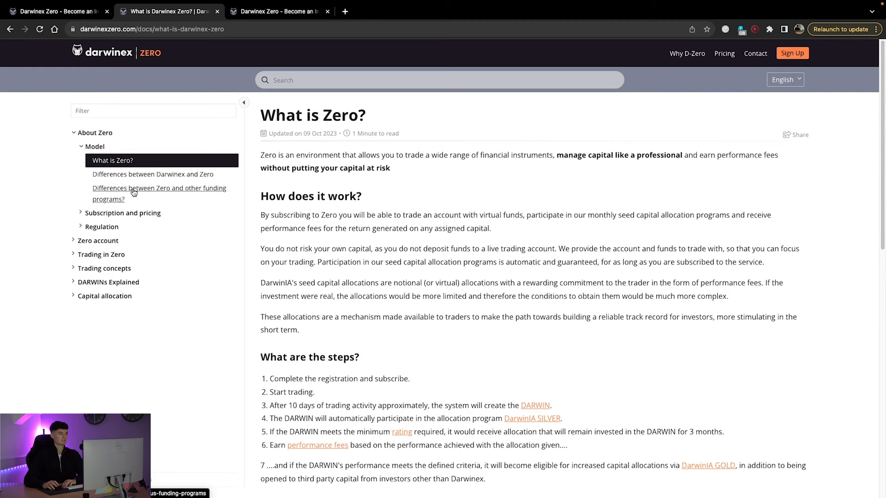
pyautogui.click(134, 194)
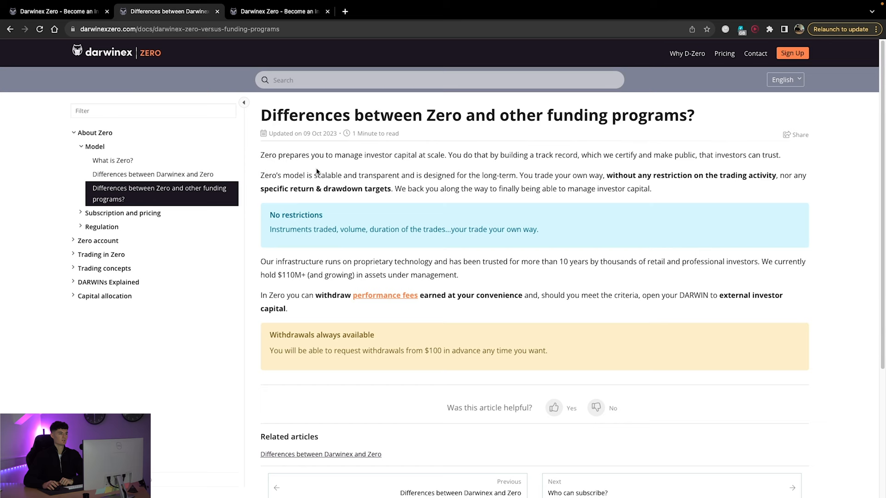